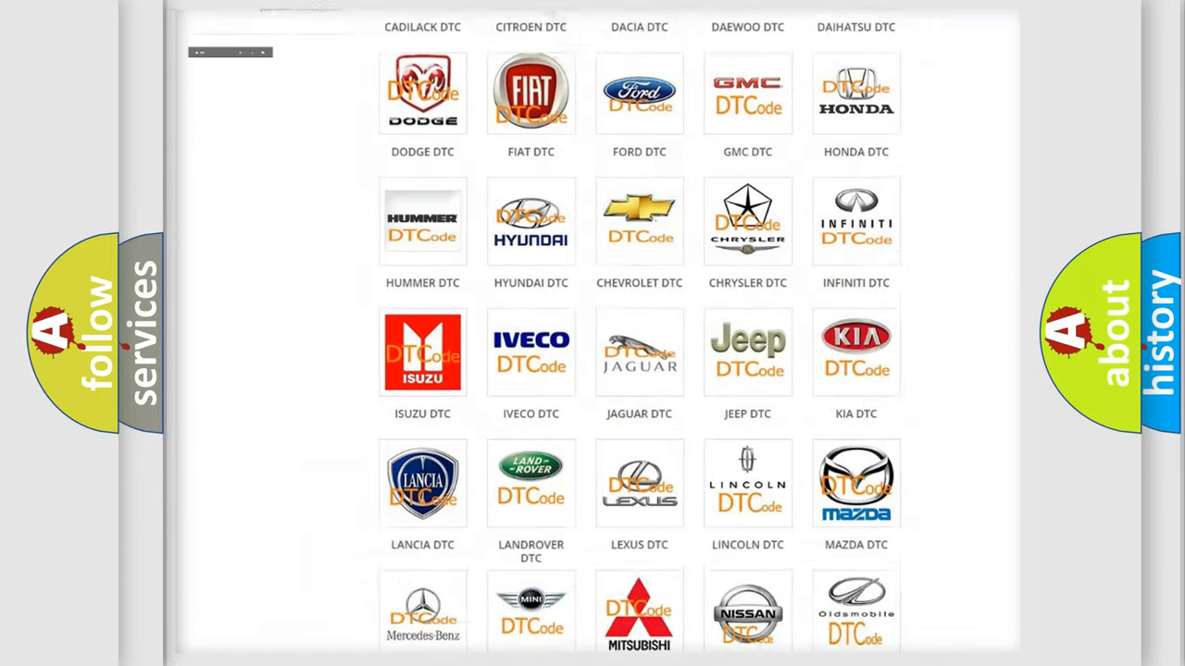
Browse the Jeep diagnostic code list from its DTC logo, scrolling through the entries.
scroll(up, 3)
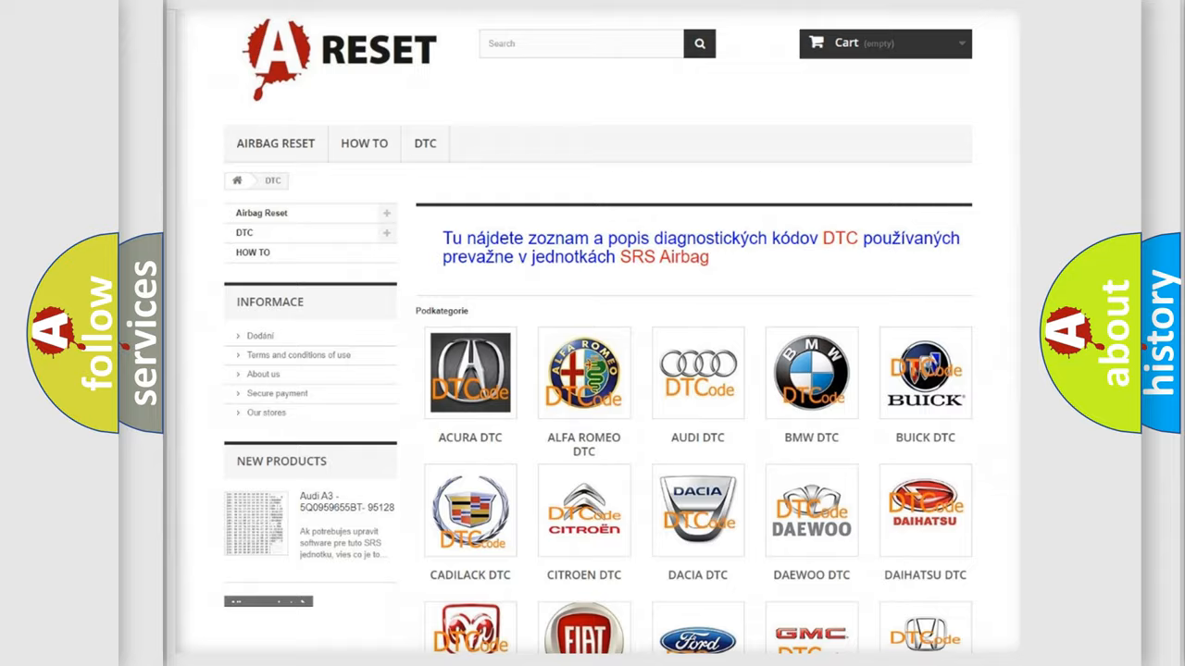
scroll(down, 3)
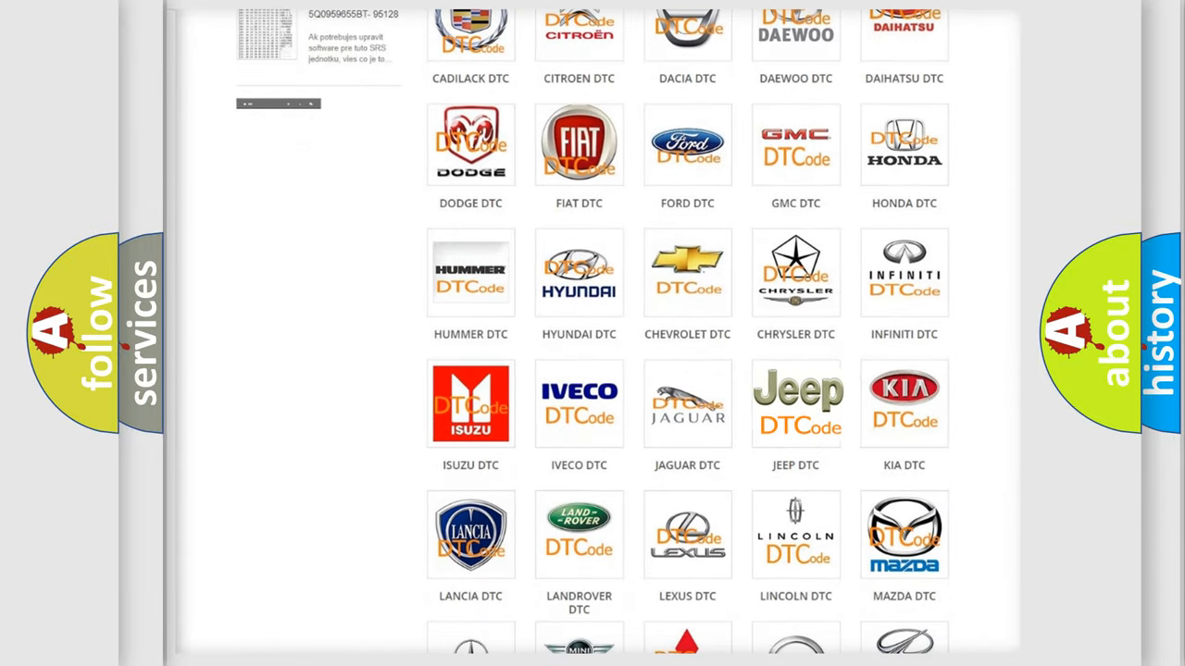
click(796, 403)
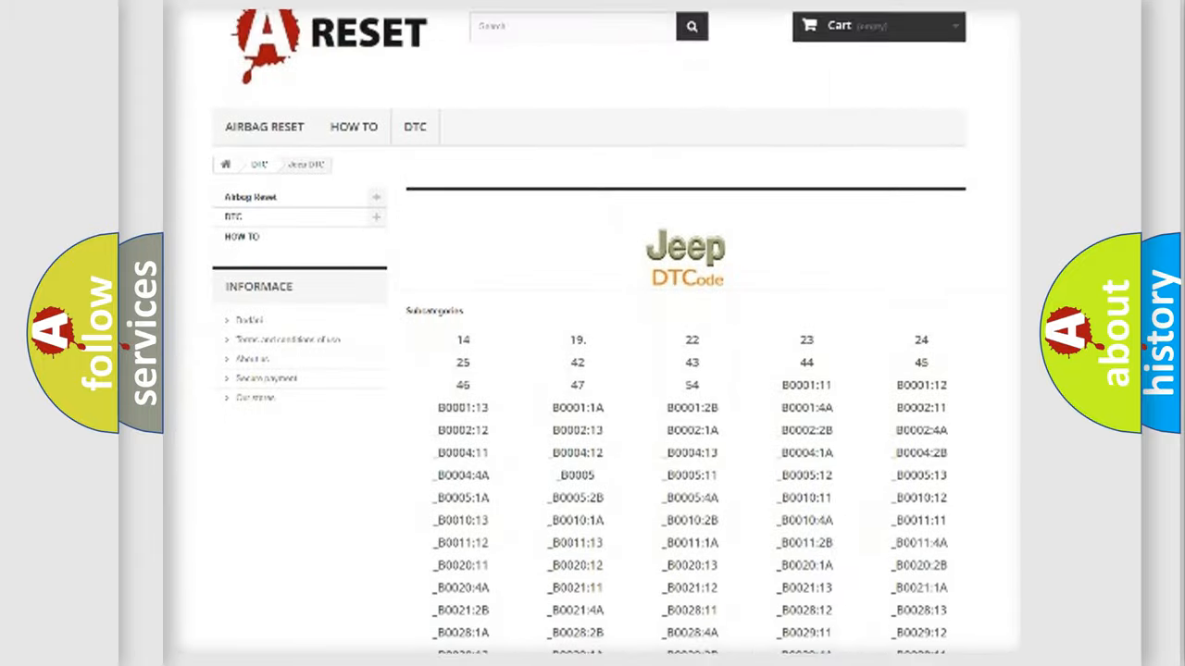
scroll(down, 3)
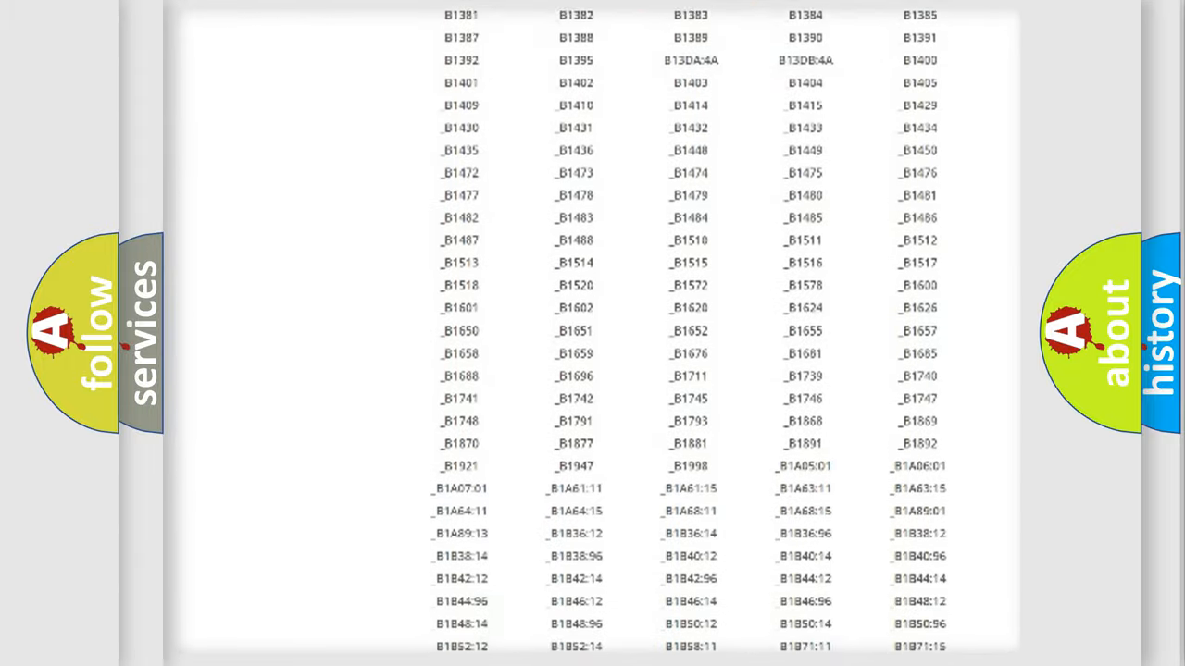
scroll(up, 3)
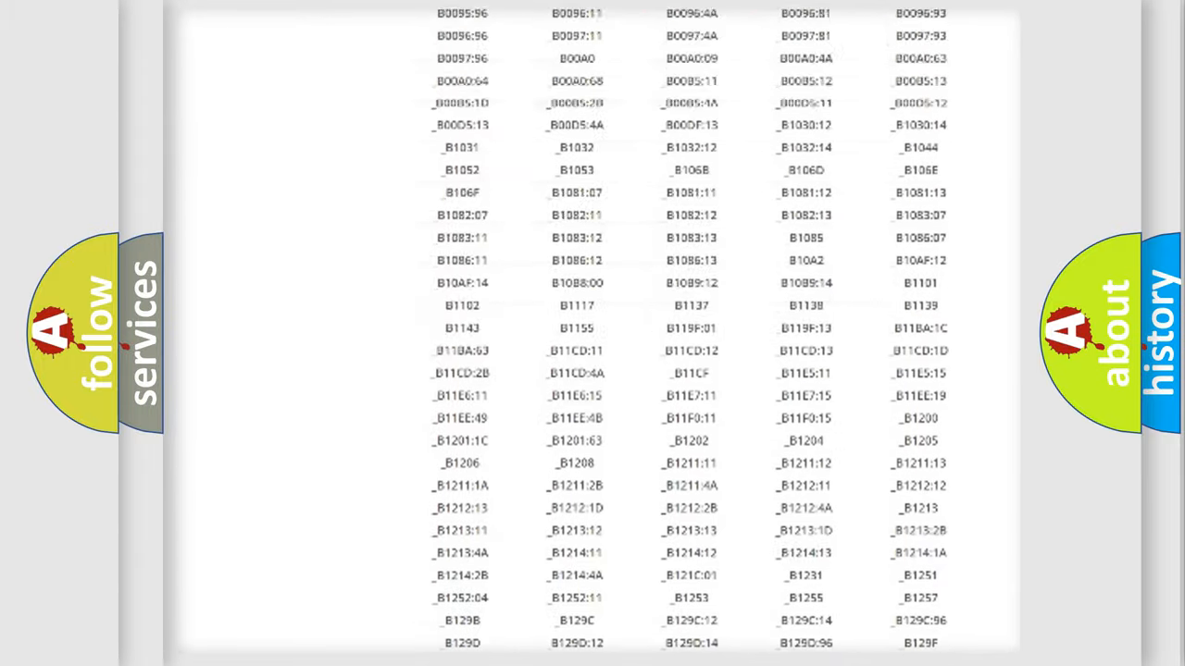
scroll(up, 3)
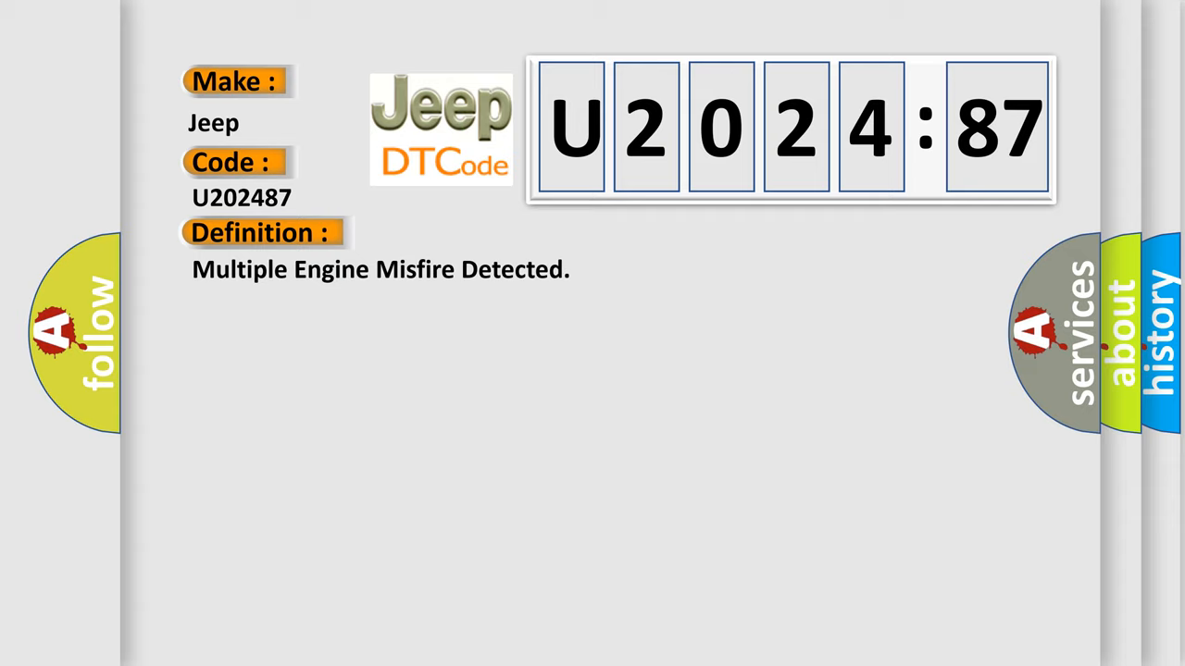
Reveal the U202487 Multiple Engine Misfire Detected description about ECM crankshaft speed variation.
click(481, 234)
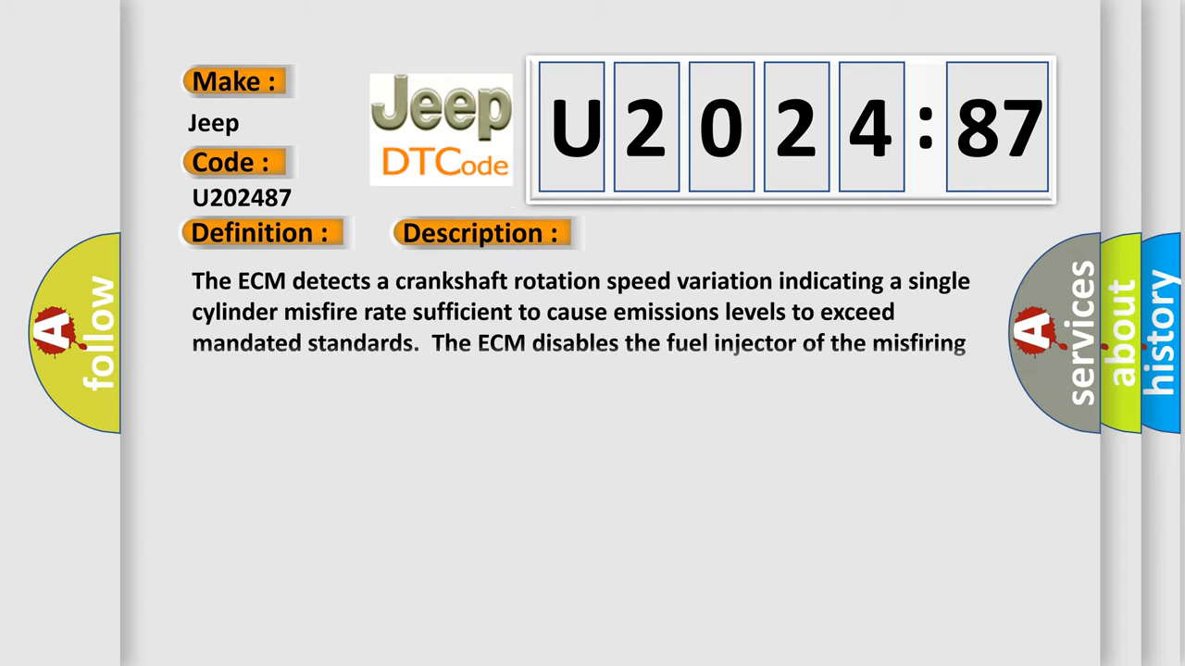